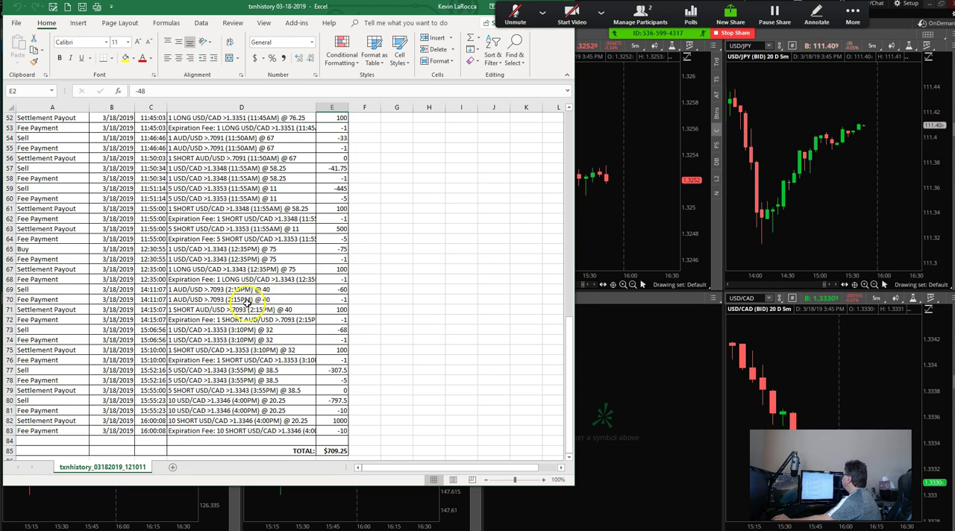
scroll("down", 3)
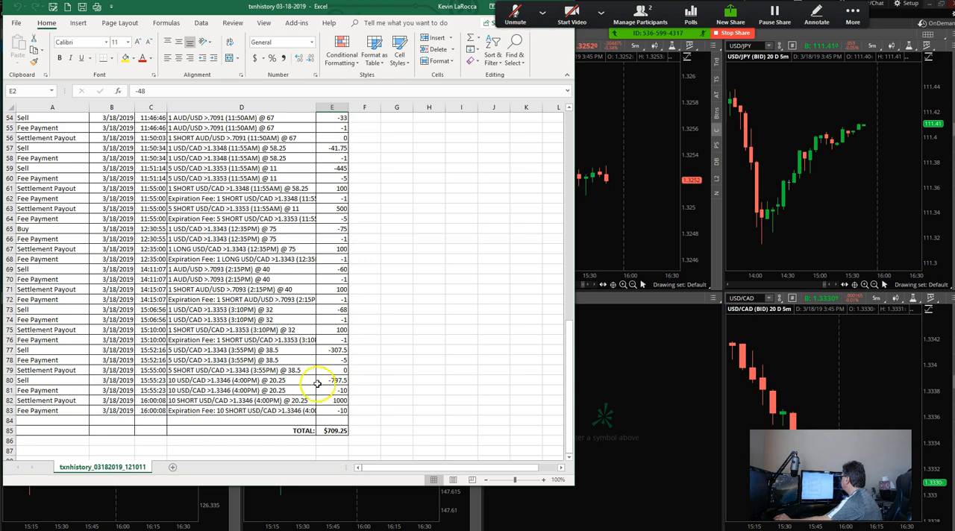
mouse_move(317, 397)
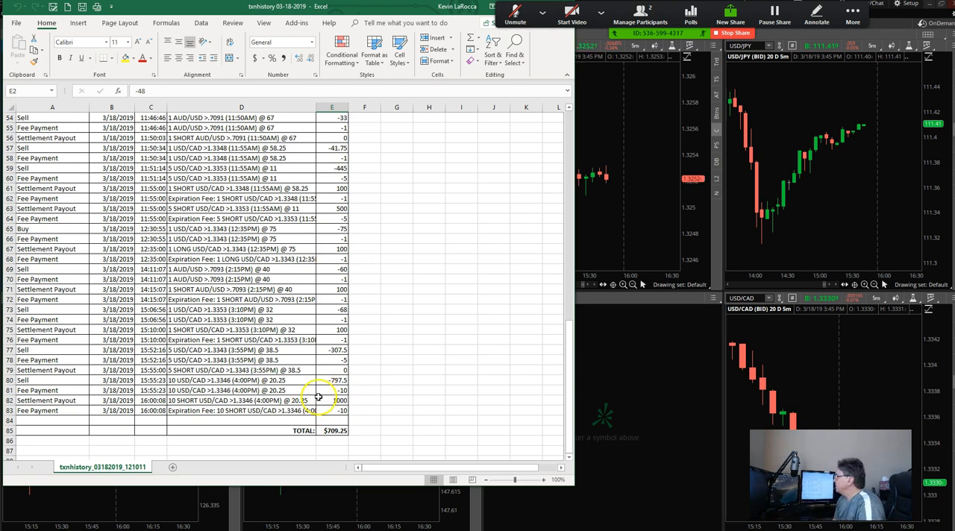